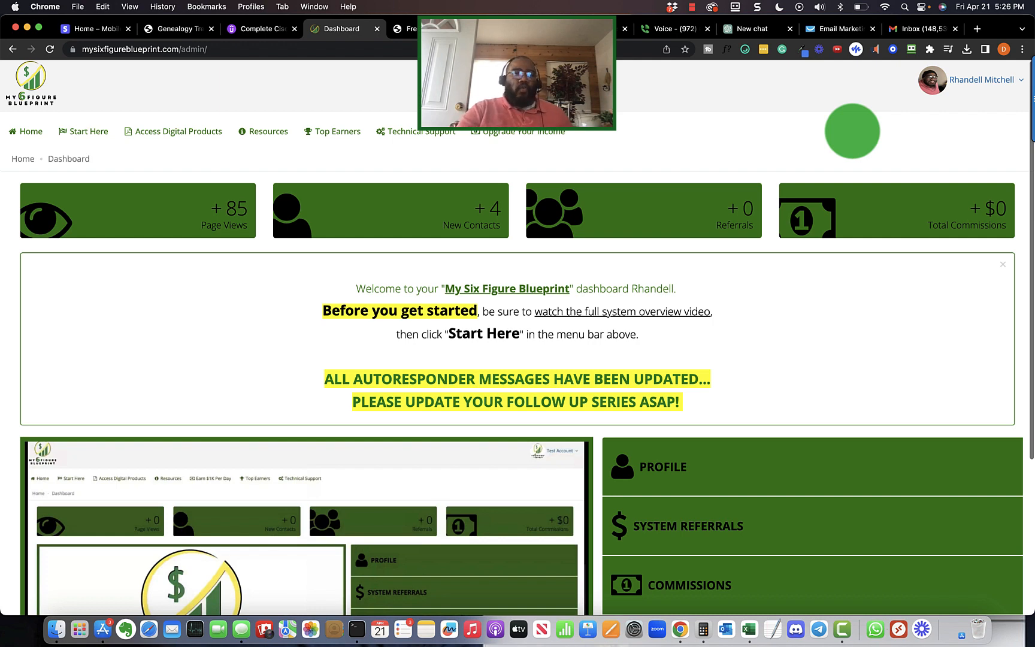
Show the Start Here list of five getting-started steps.
click(82, 131)
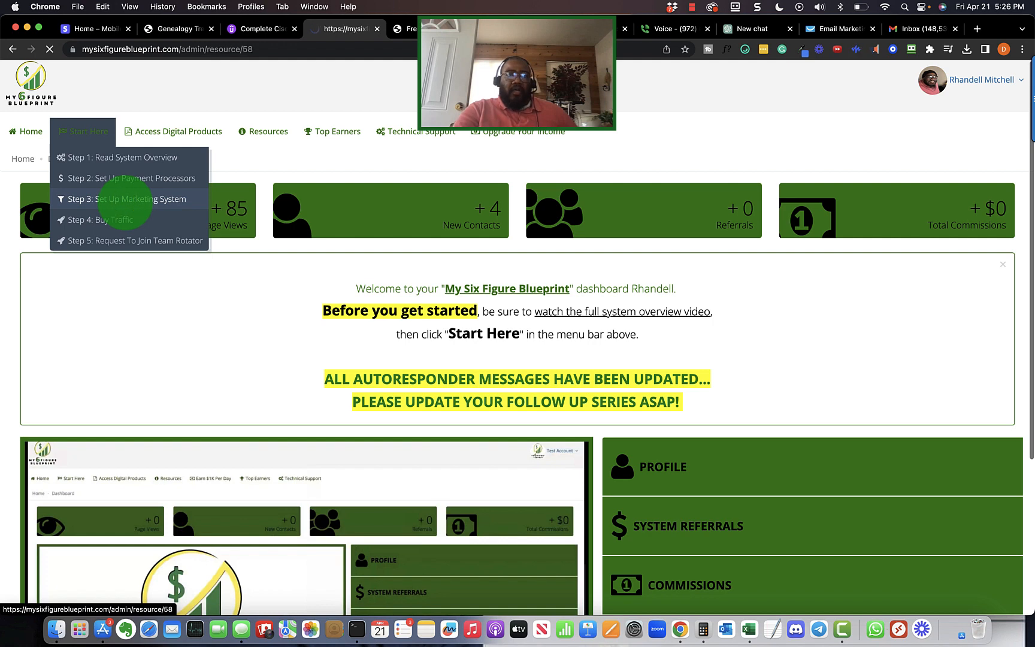
Open Step 3: Set Up Marketing System and scroll to its capture-page editing video.
click(124, 199)
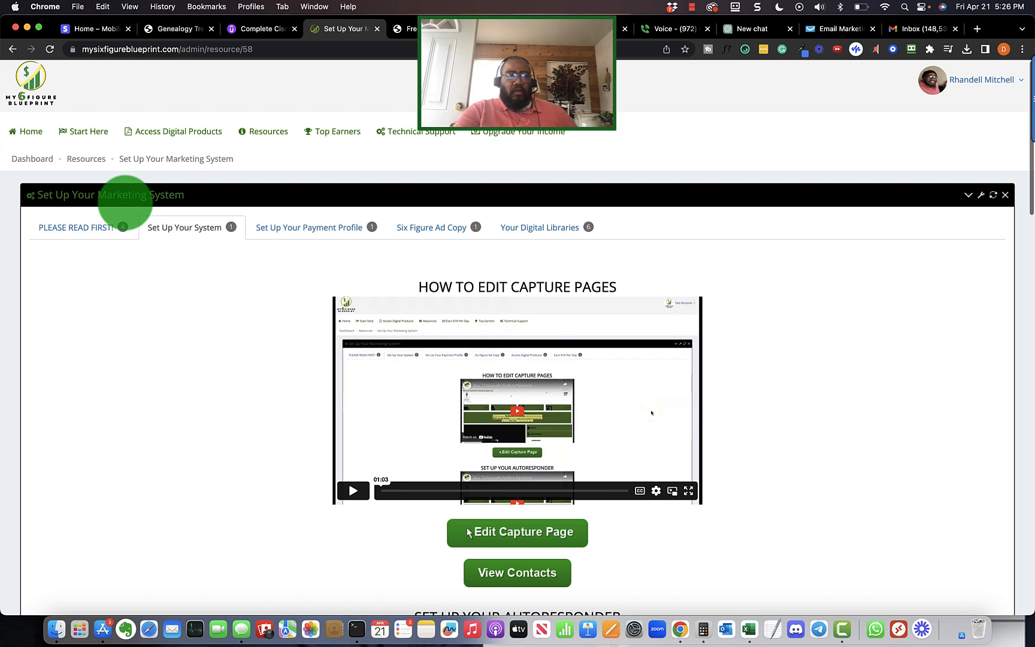
click(88, 131)
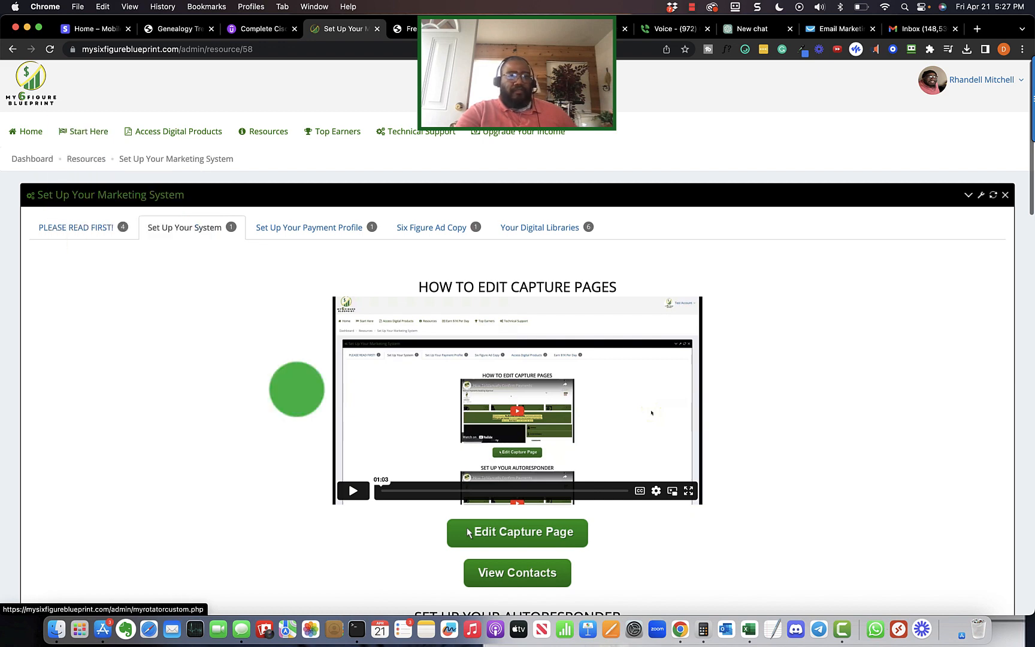
scroll(down, 3)
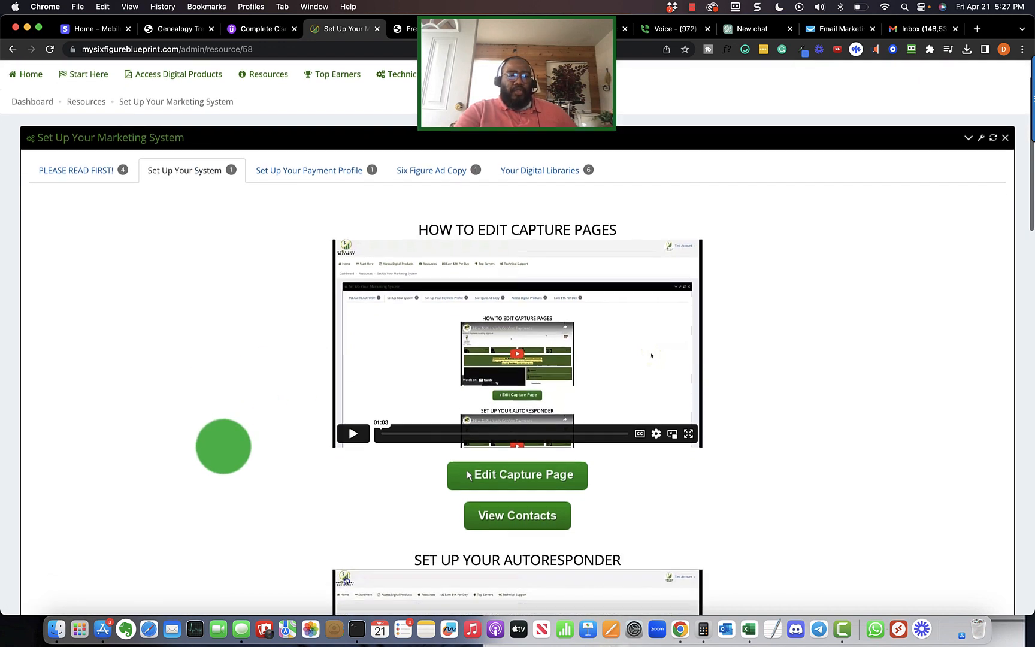
scroll(down, 3)
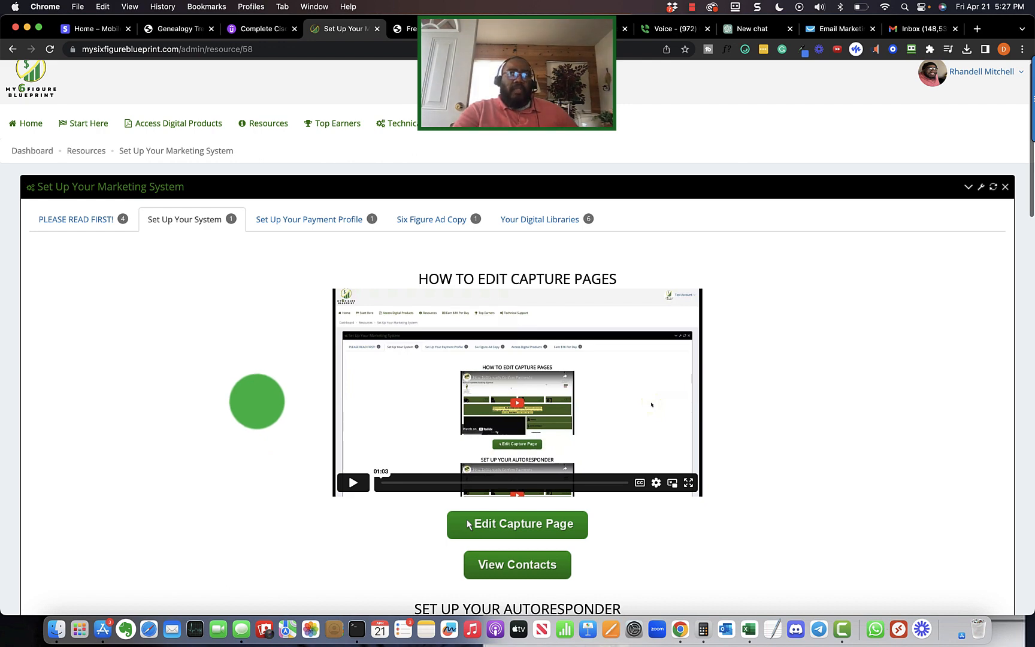
mouse_move(147, 219)
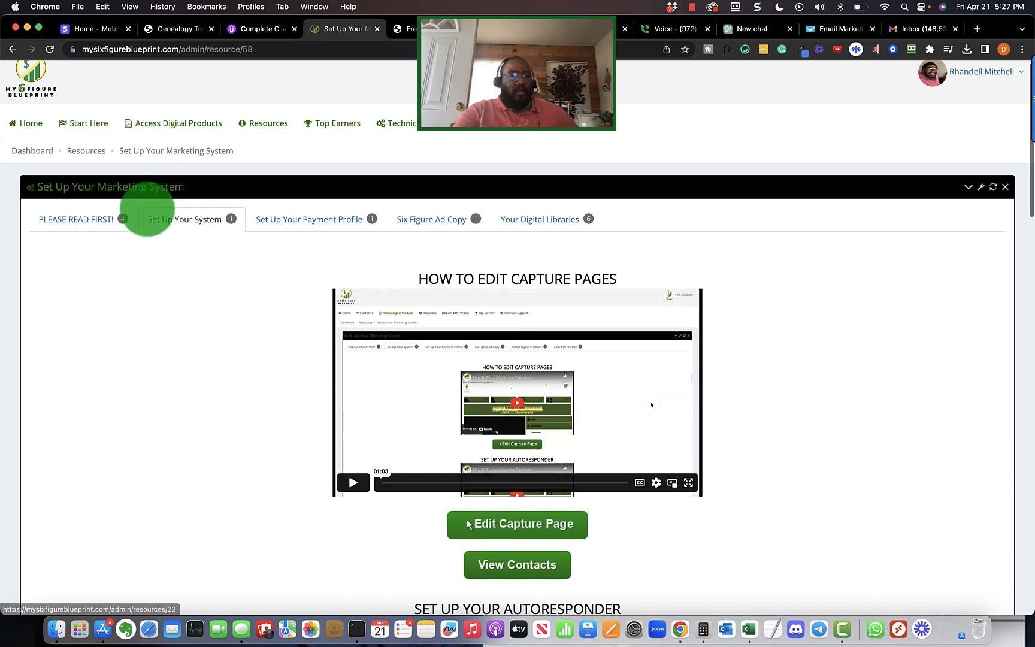
click(88, 124)
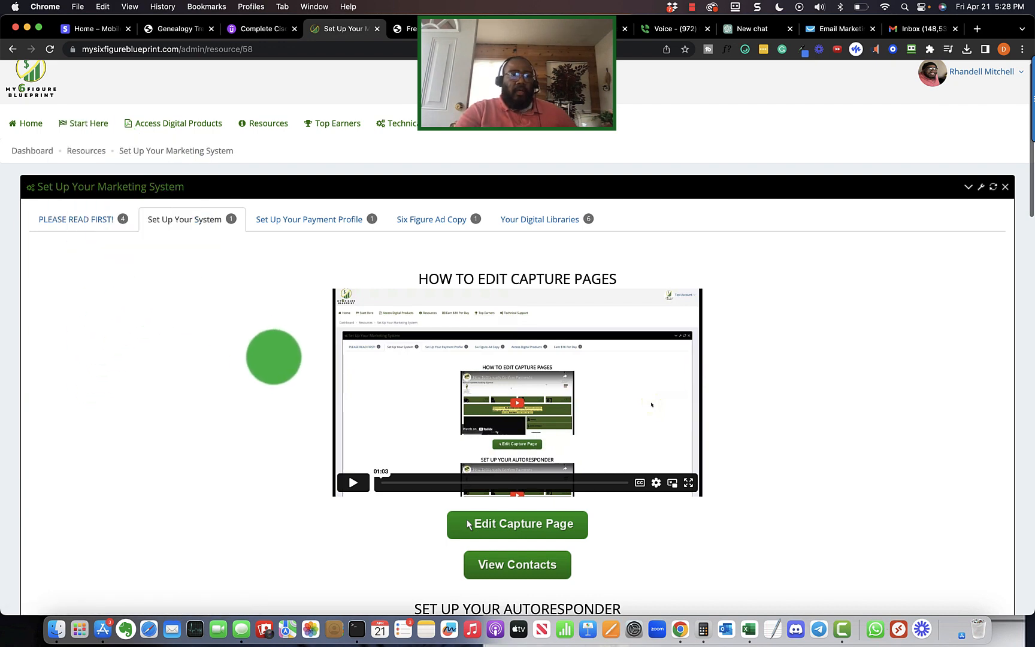
scroll(down, 3)
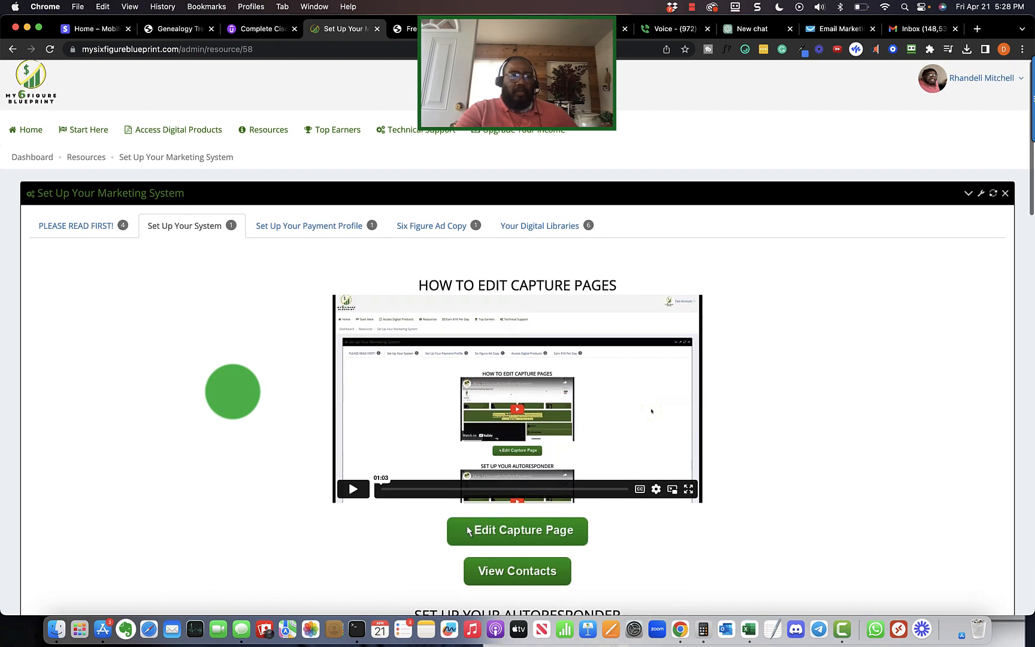
scroll(down, 3)
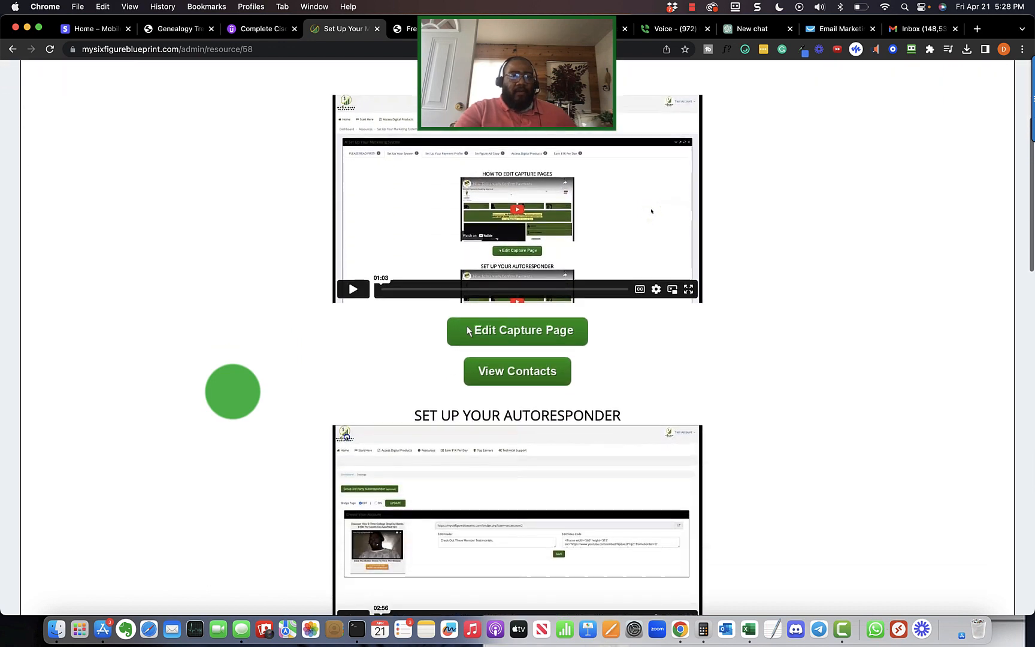
scroll(down, 3)
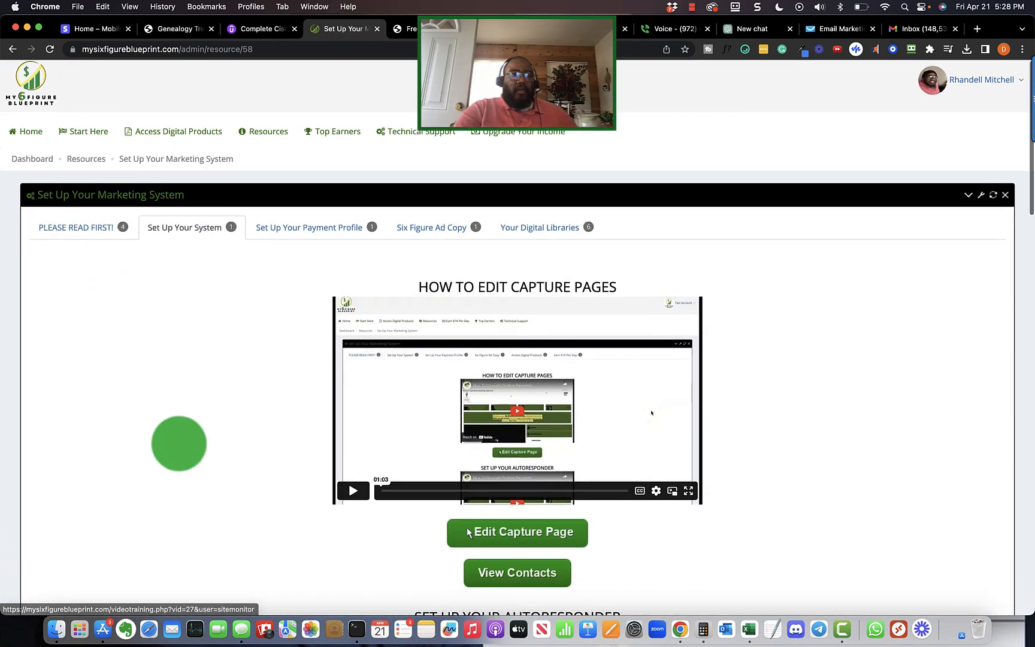
Open the Edit Capture Page promotional links and load the lp3 Free Video page in a new tab.
click(86, 131)
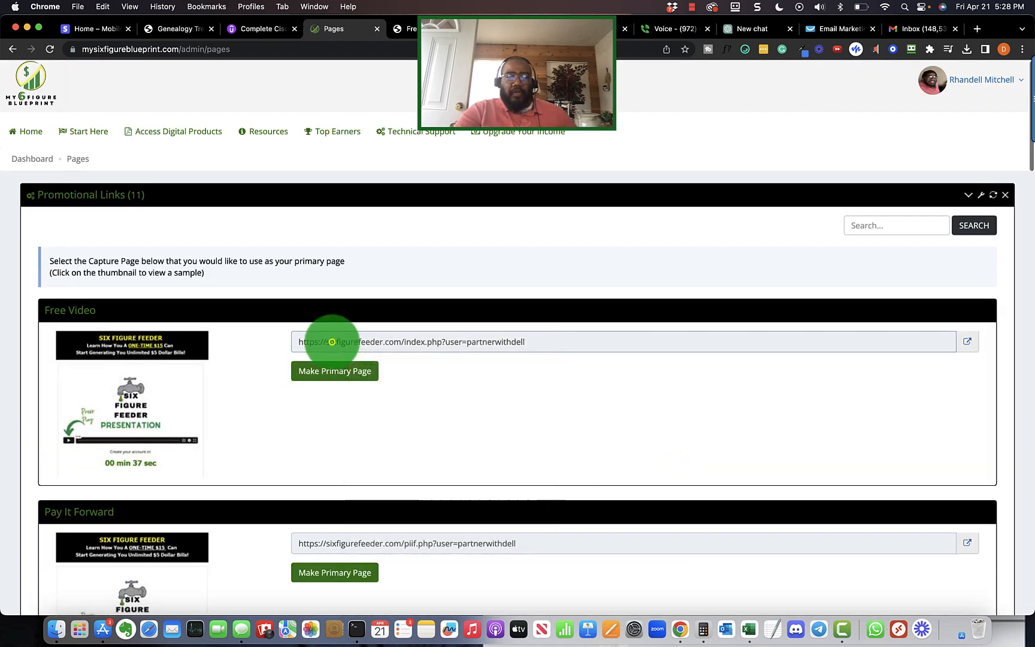
right_click(333, 342)
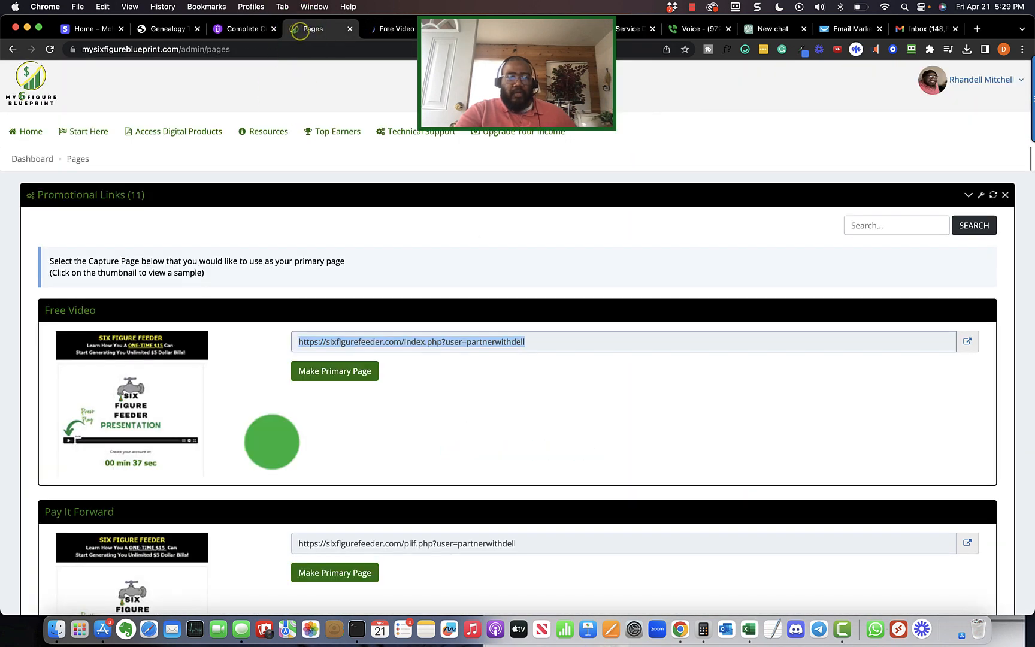
scroll(down, 3)
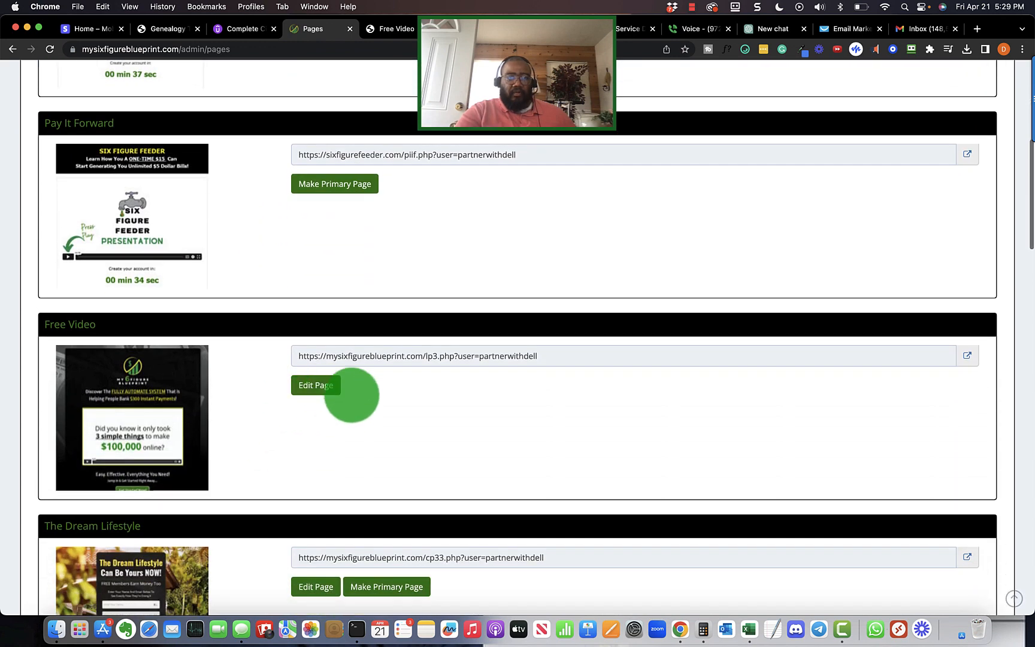
right_click(350, 356)
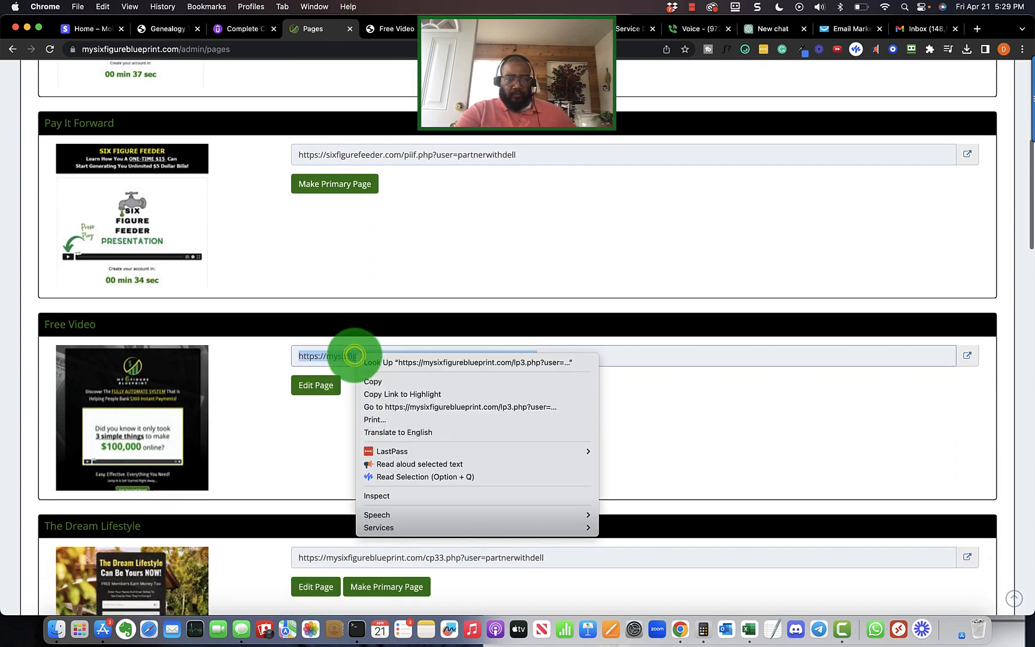
click(460, 406)
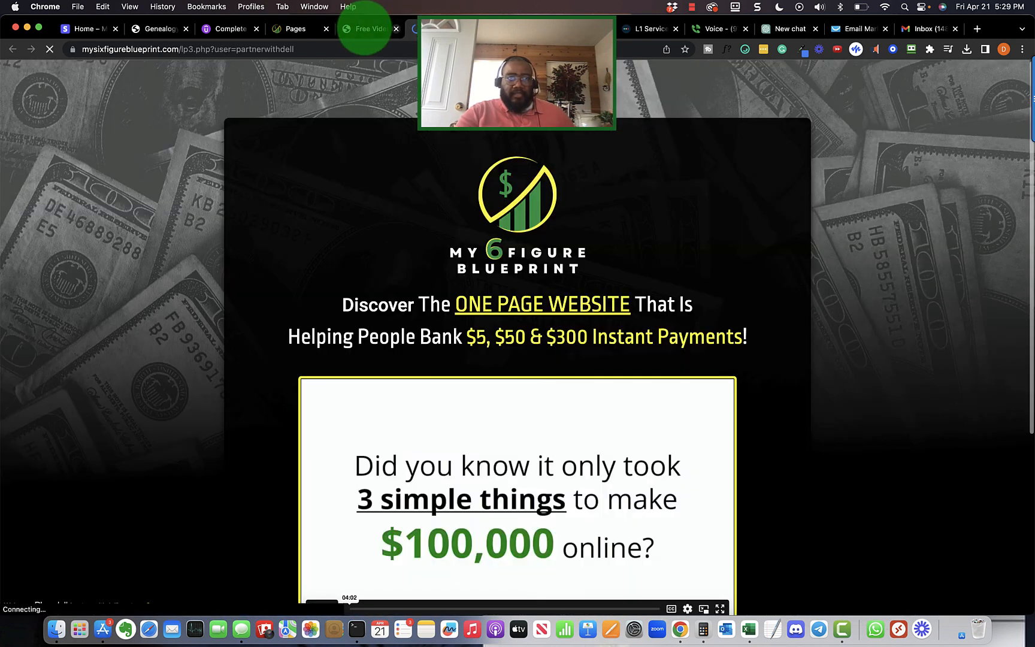
Switch back to the Pages tab and go Home to the dashboard with 91 page views and 5 new contacts.
click(305, 29)
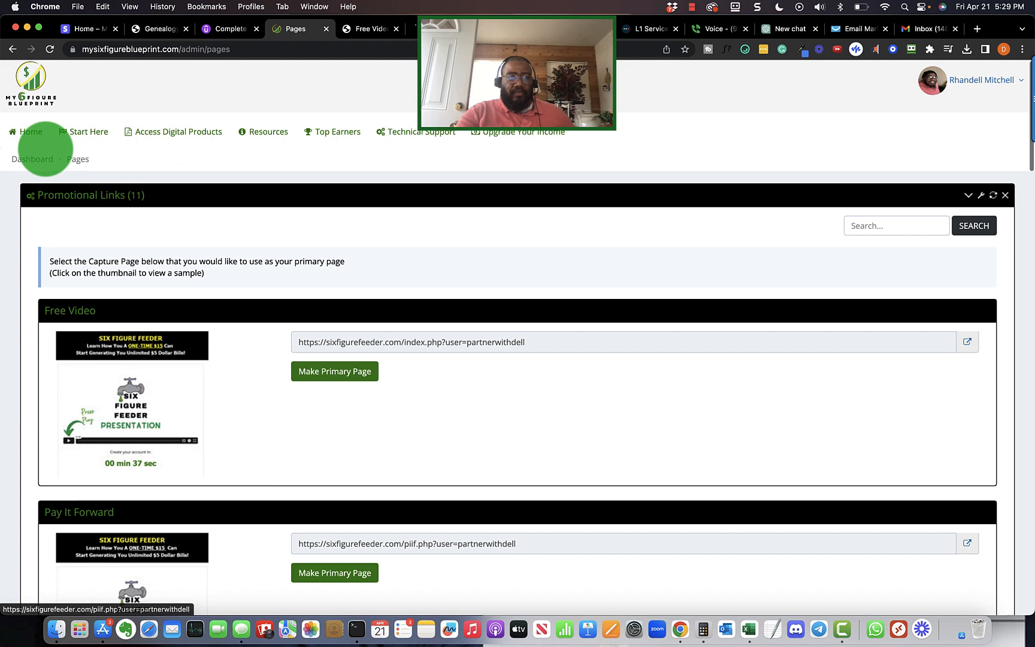
click(30, 132)
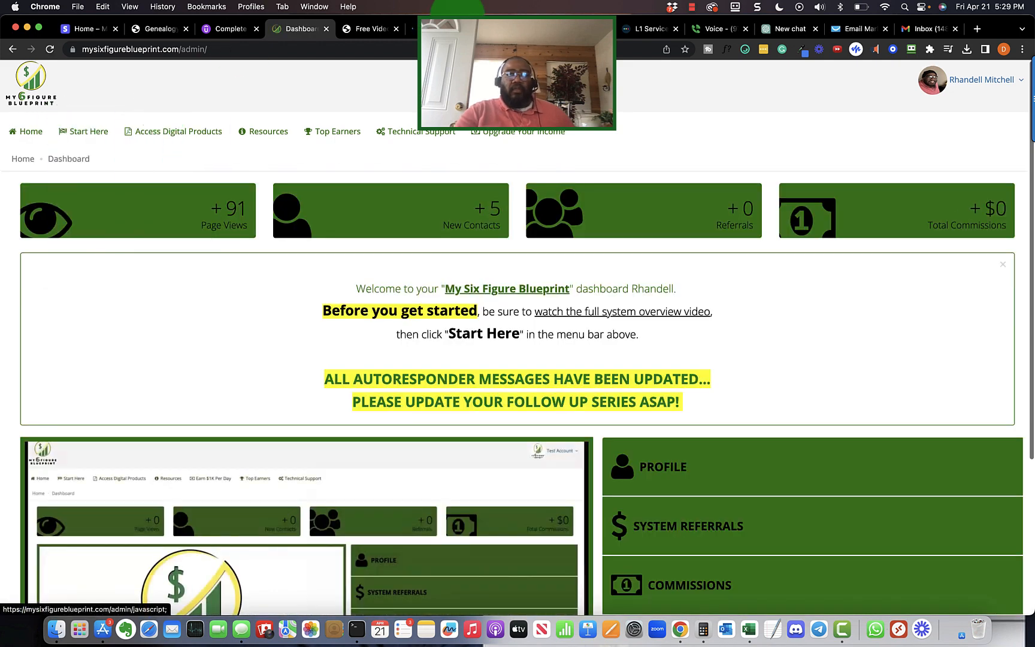
mouse_move(367, 29)
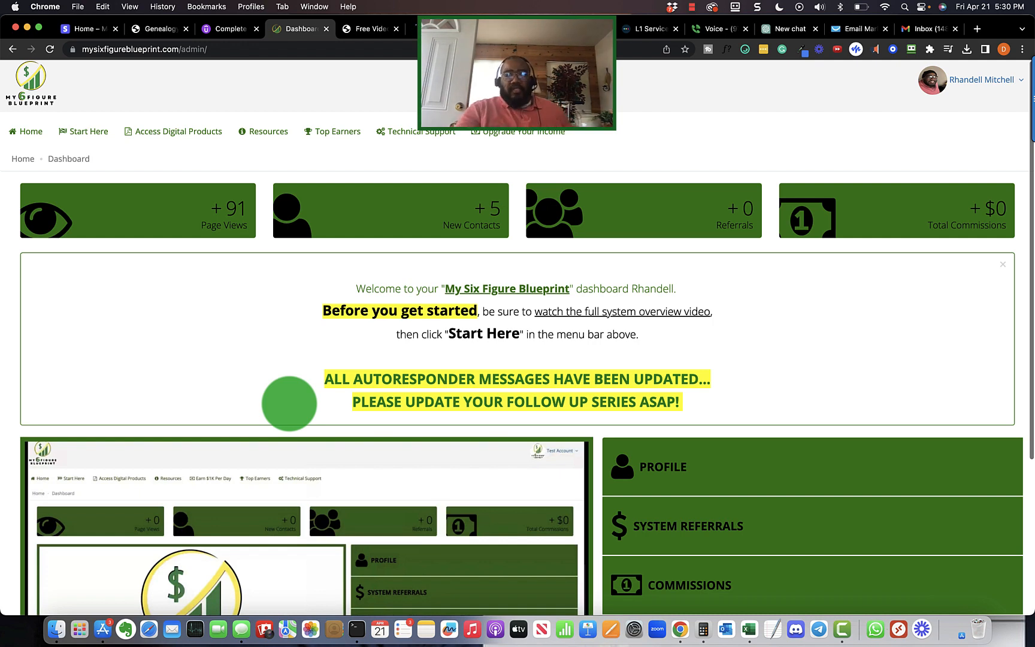
Open the digital products list and load the Project Instant Pay Podcast page in a new tab.
click(178, 131)
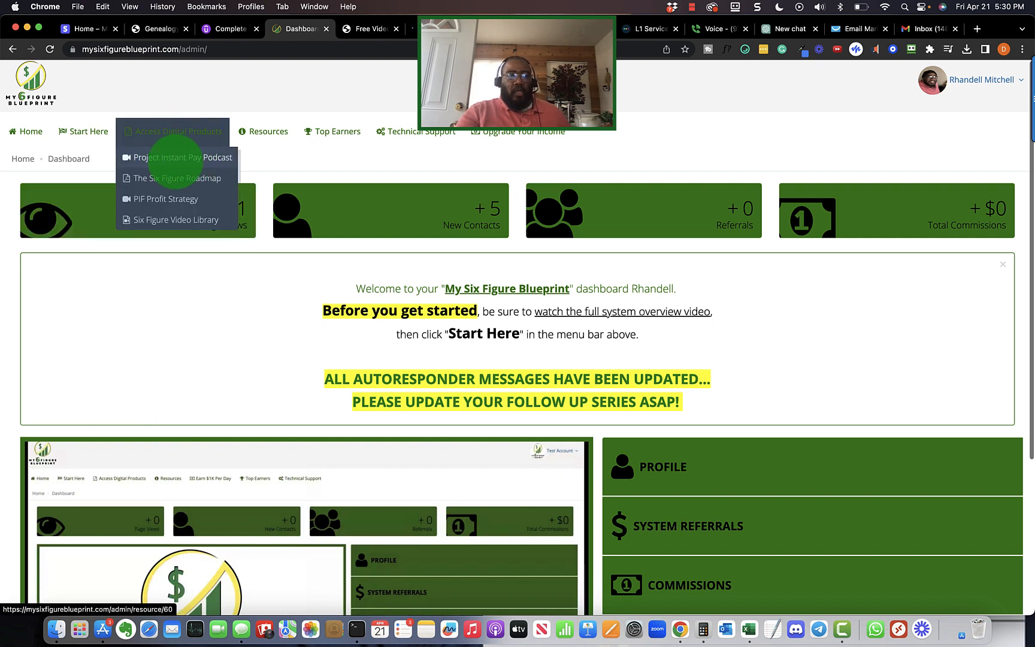
right_click(180, 158)
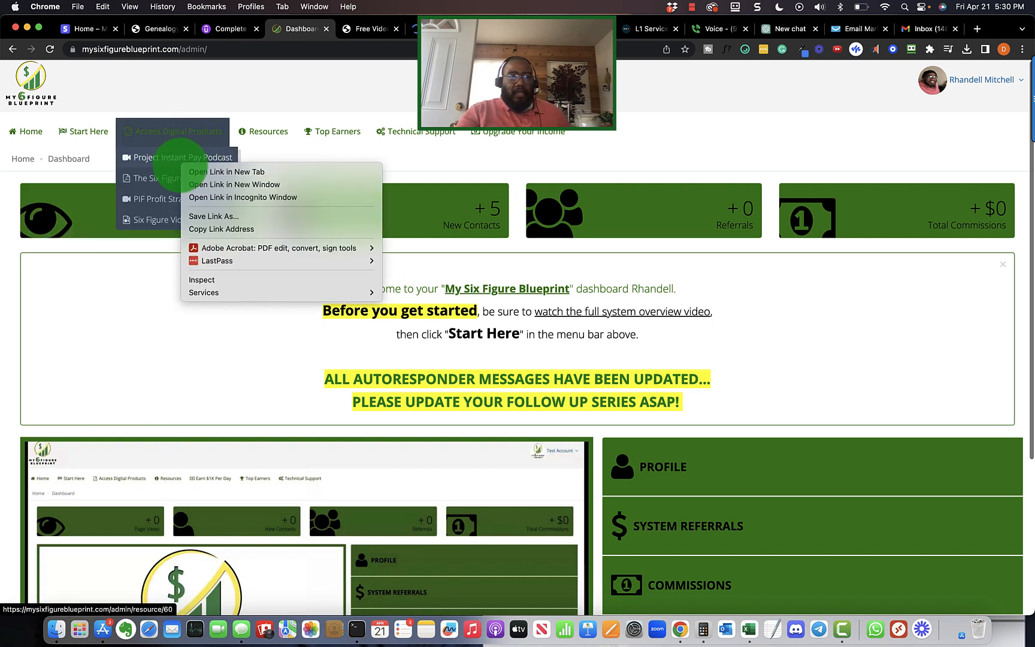
click(227, 172)
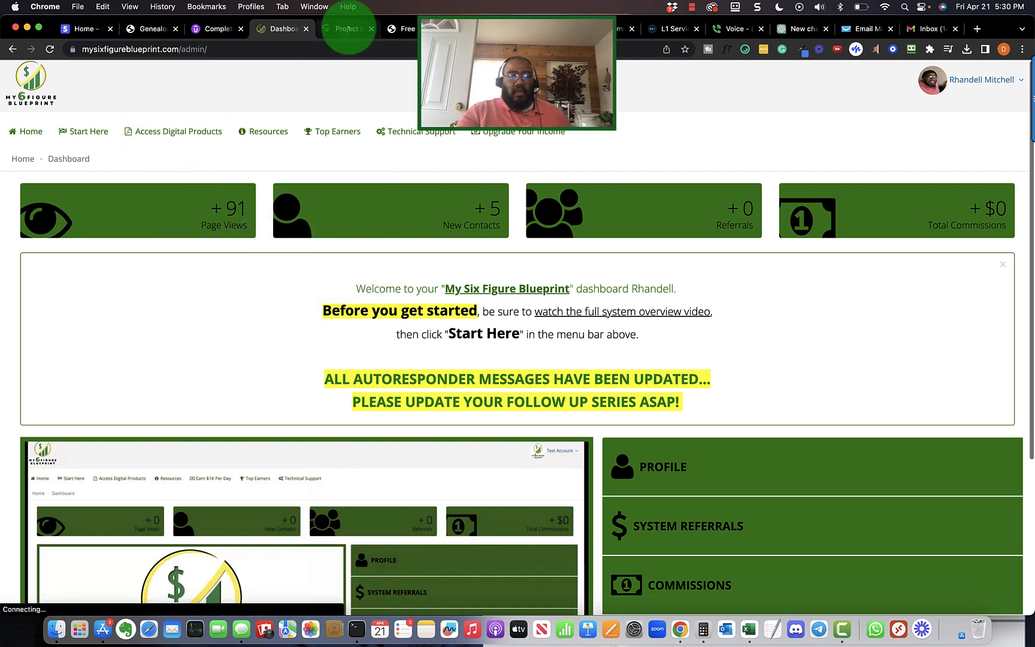
click(345, 29)
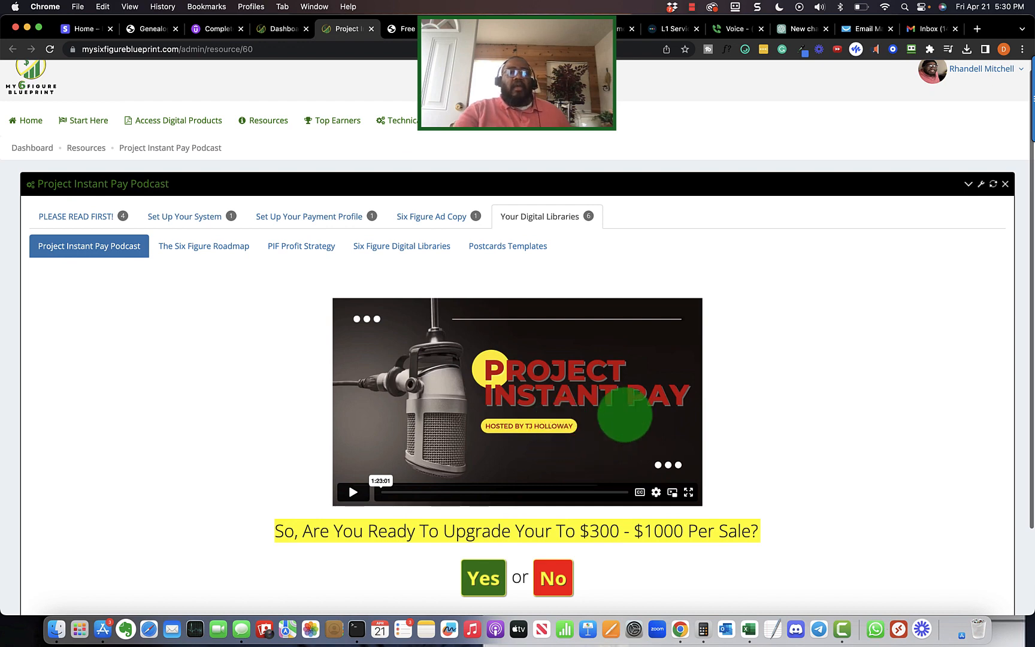
Switch between the podcast tab and the dashboard, ending on the dashboard stats with the products list shown.
click(282, 28)
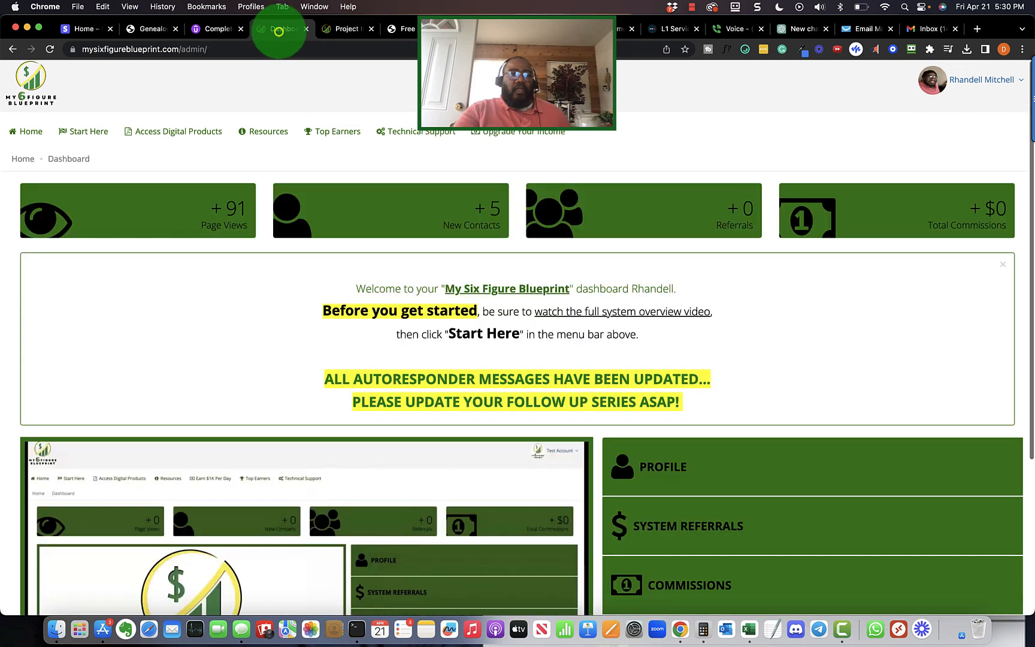
click(178, 131)
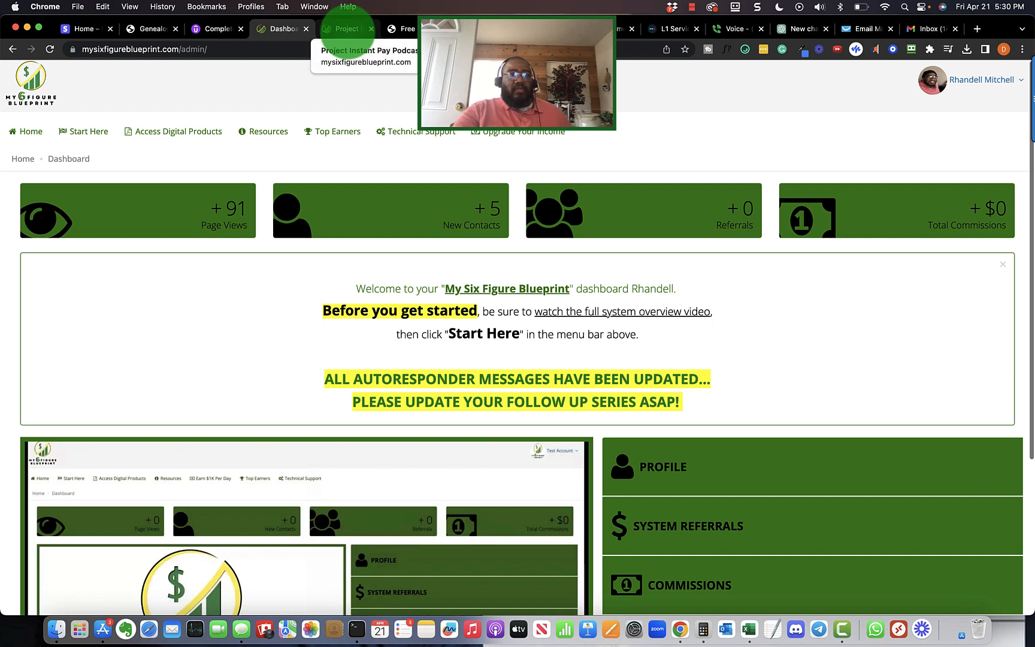
click(347, 29)
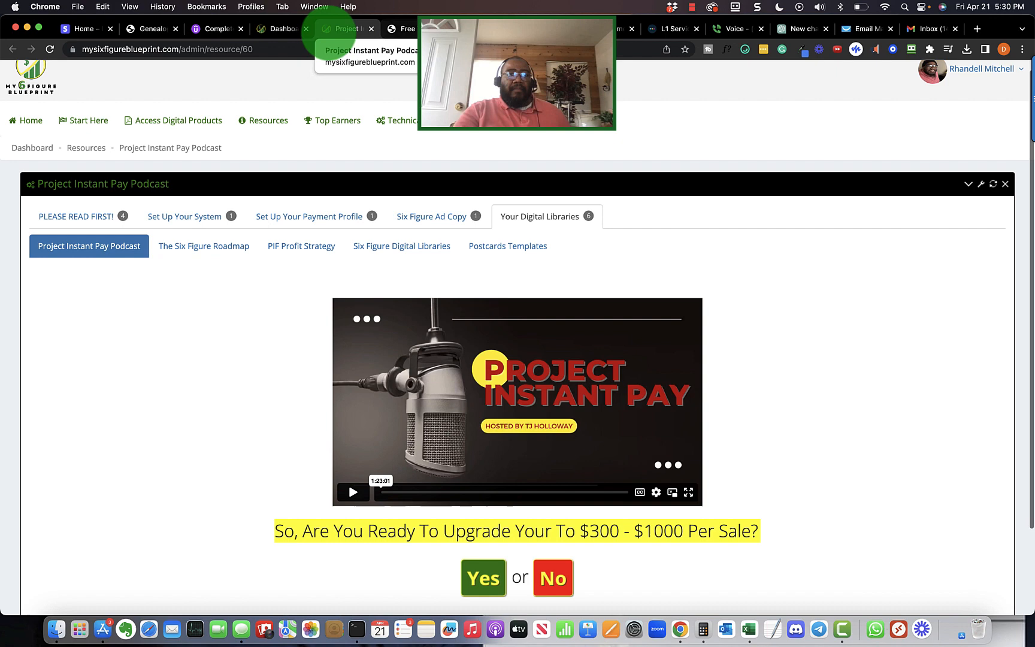
click(282, 29)
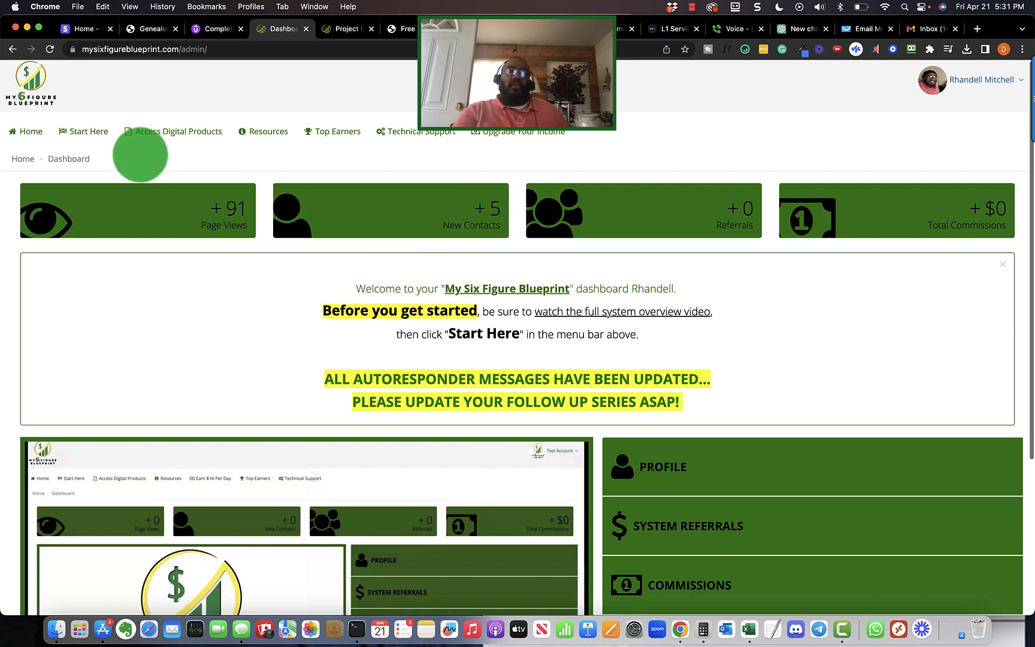
click(177, 131)
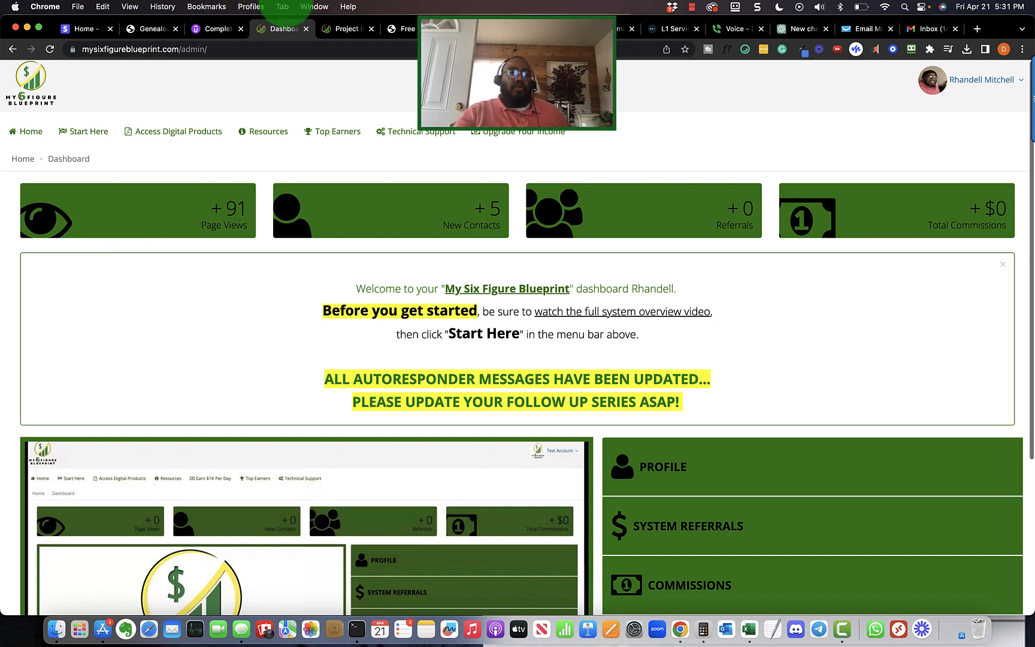
click(349, 29)
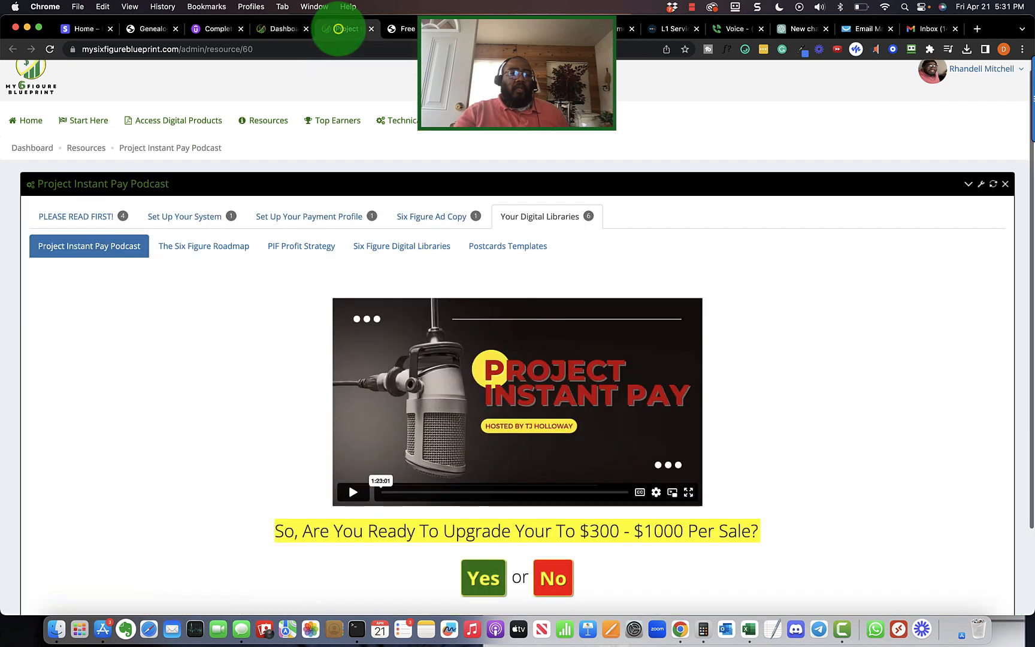
click(284, 28)
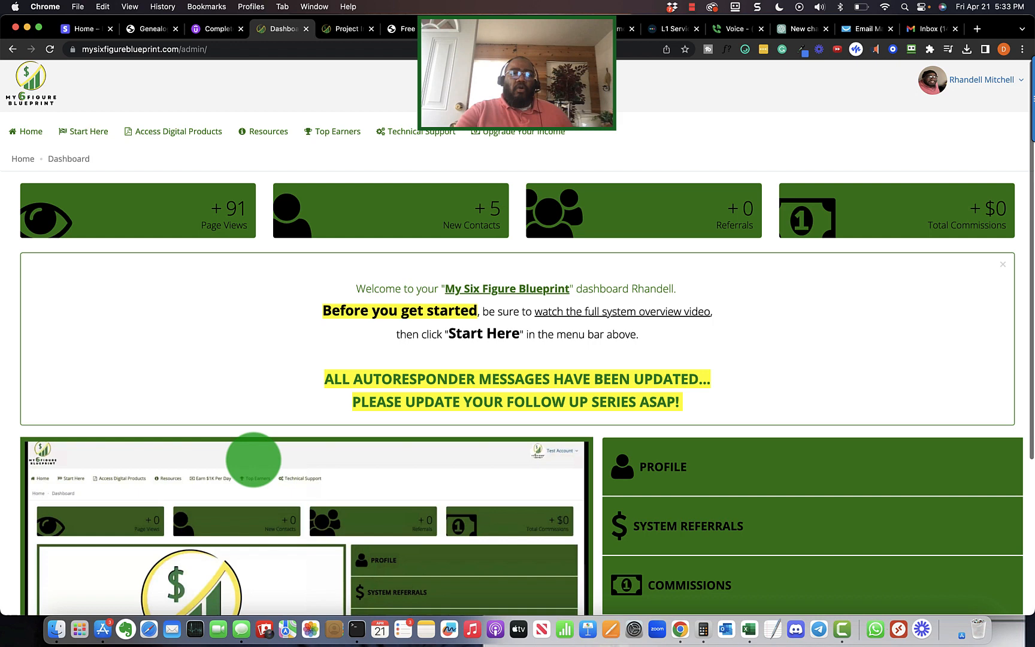
Open Step 3: Set Up Marketing System again and scroll through its capture-page and autoresponder guides.
click(88, 131)
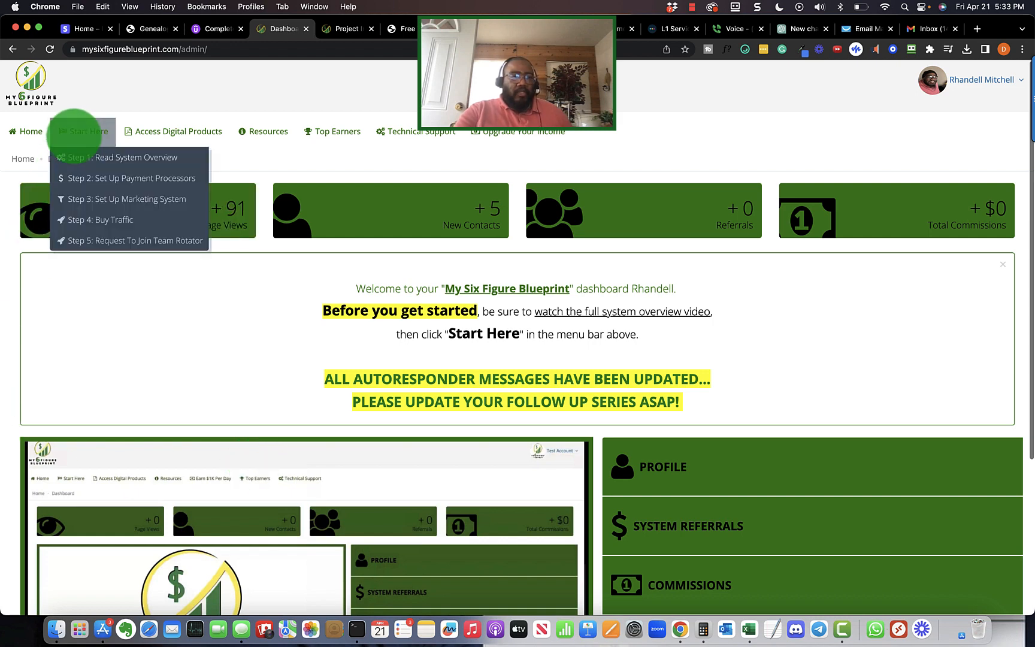
click(127, 199)
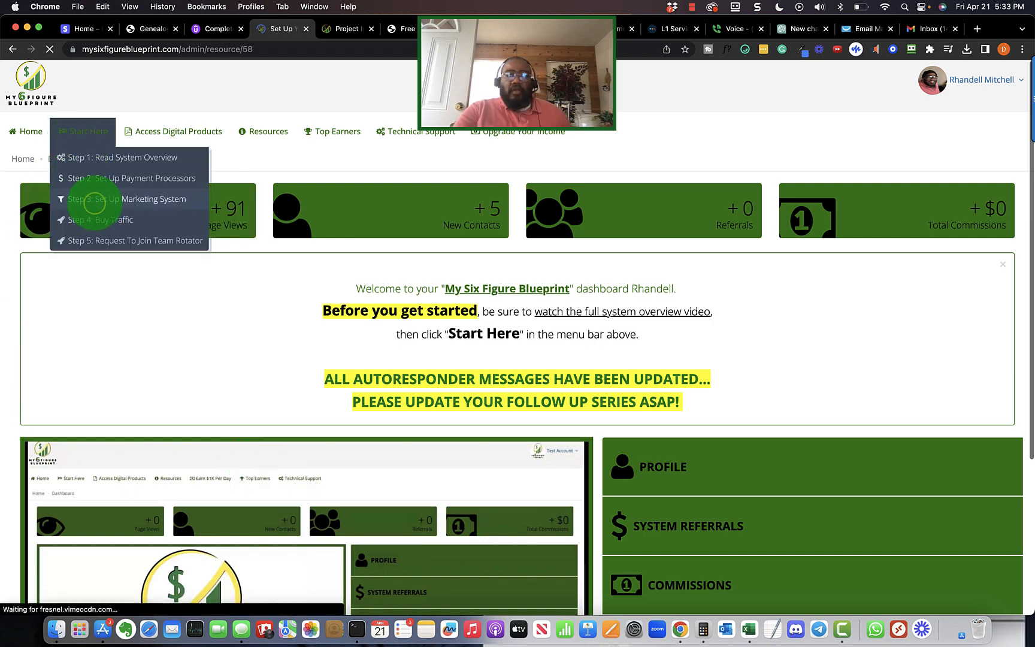
click(126, 199)
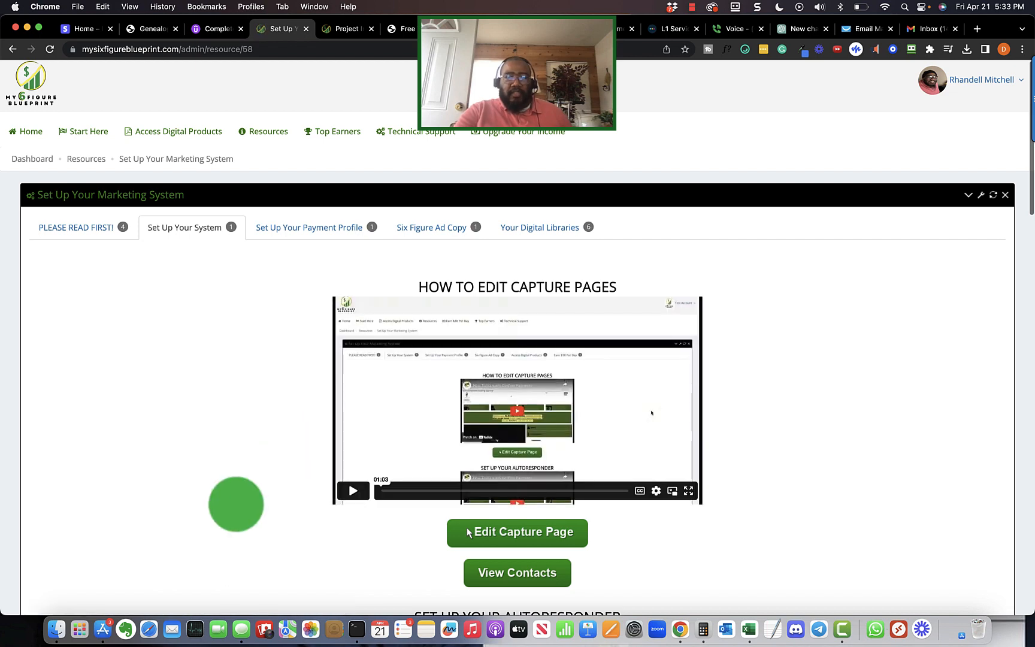
scroll(down, 3)
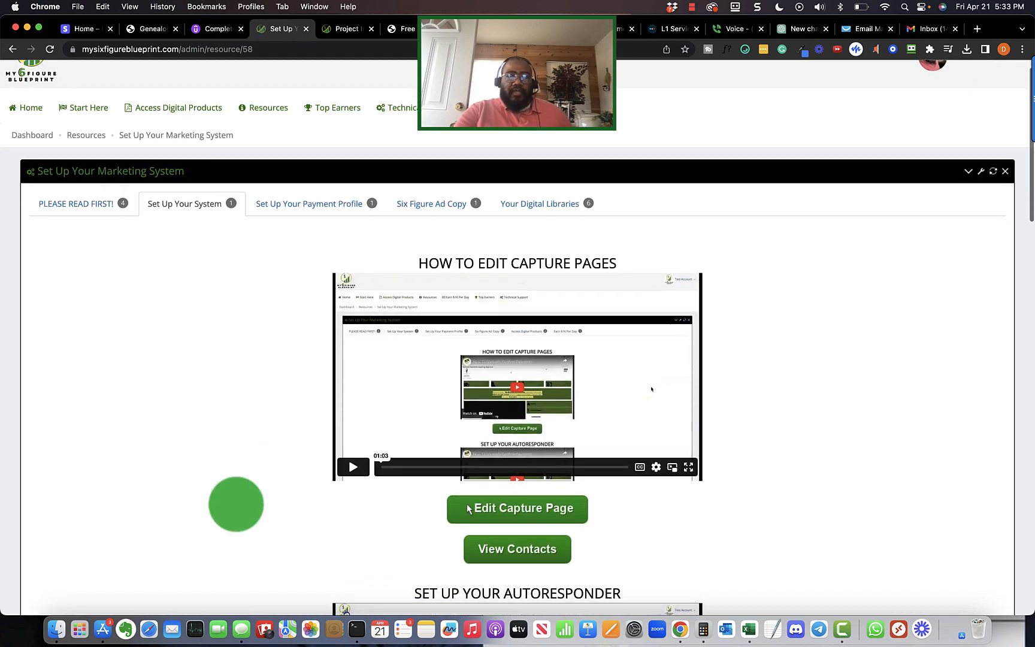
scroll(down, 3)
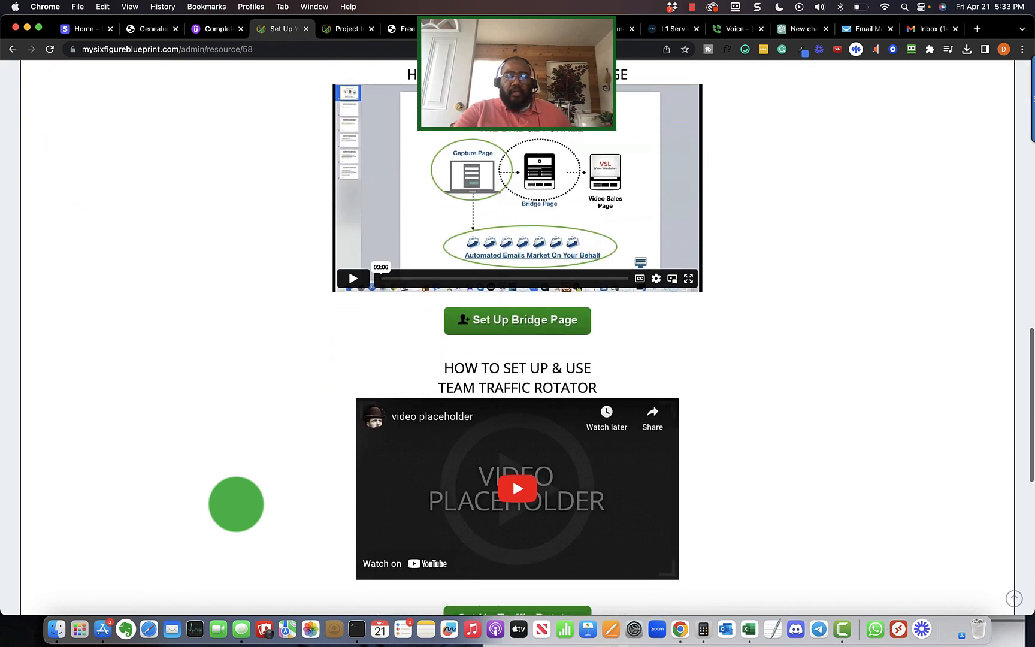
scroll(down, 3)
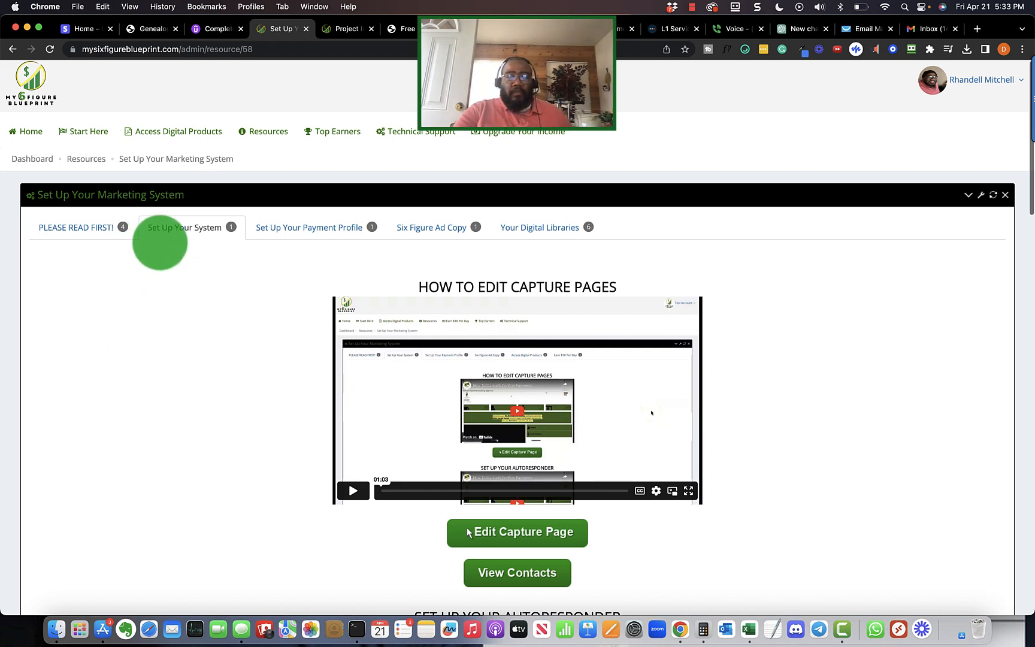
mouse_move(539, 227)
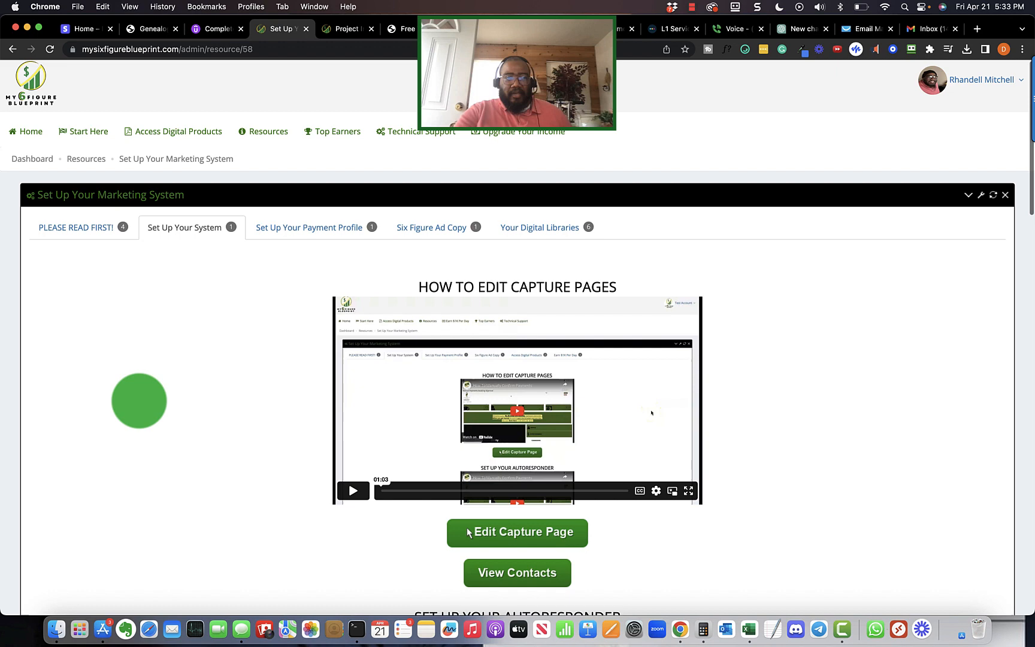
View the read-first instructions section, then go Home to the dashboard showing 94 page views.
click(85, 132)
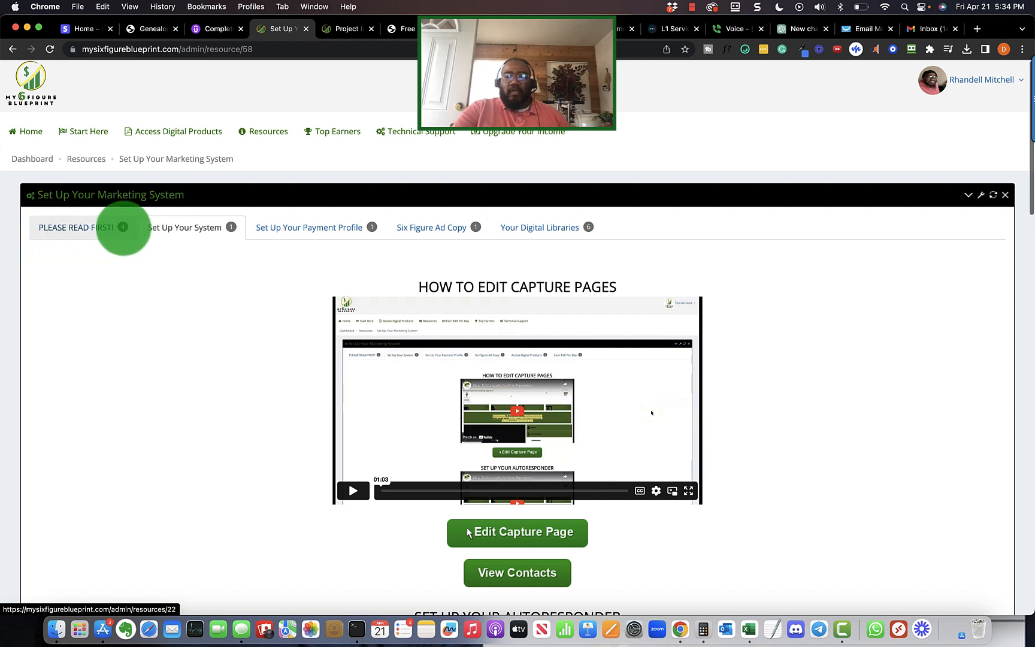
click(184, 227)
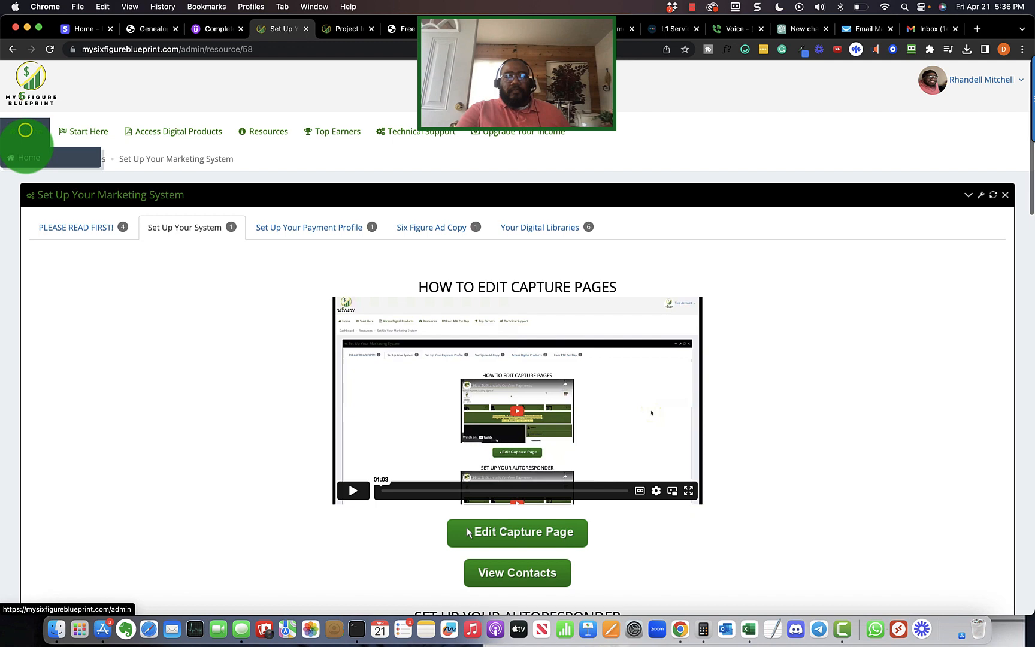
click(30, 131)
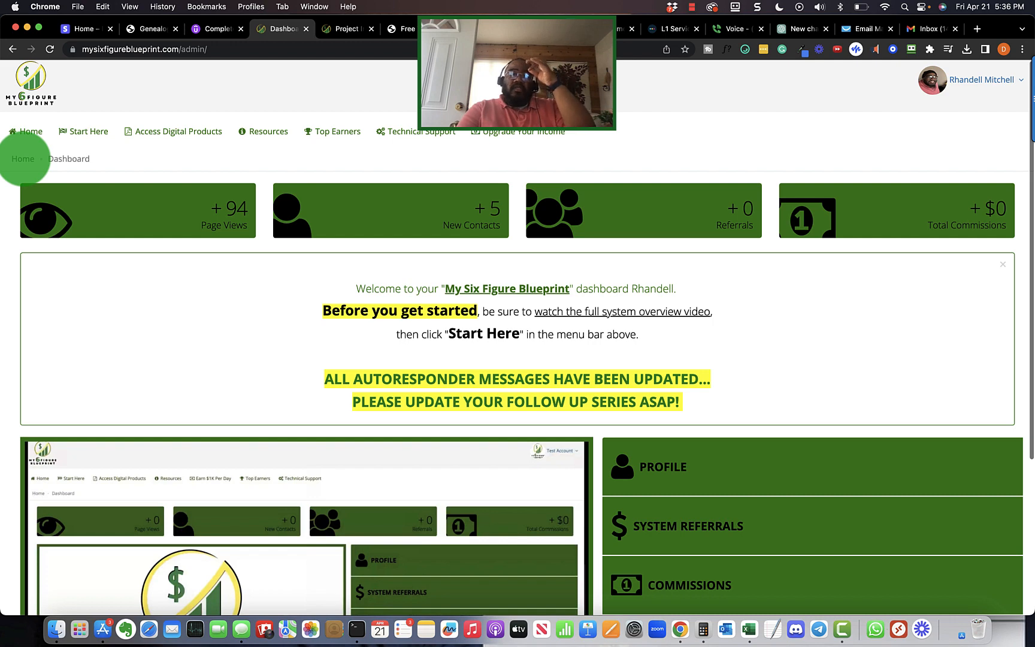
click(178, 131)
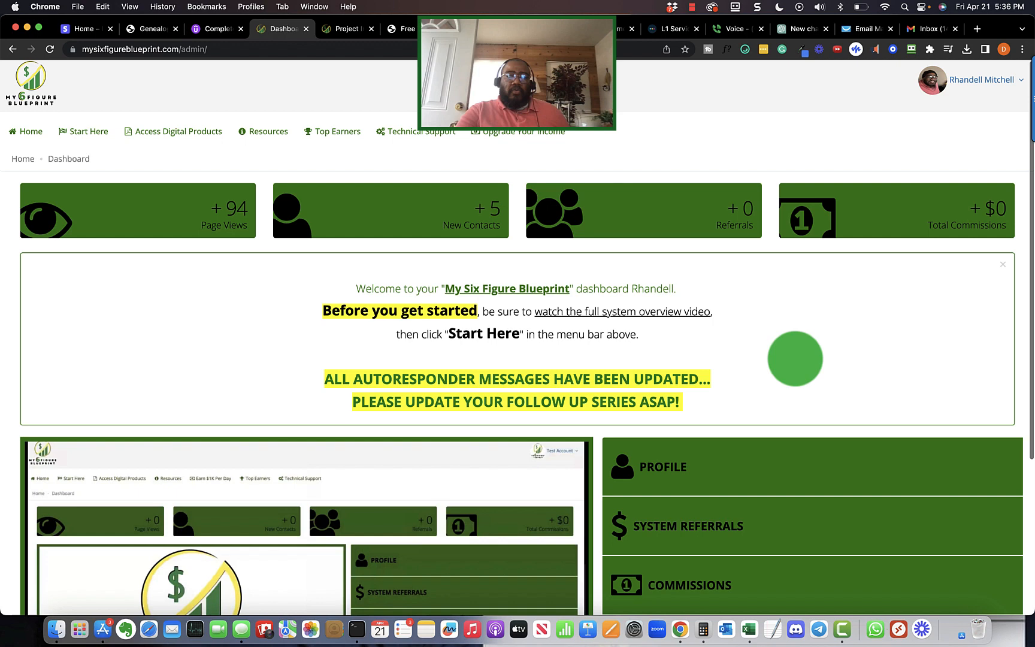
mouse_move(858, 347)
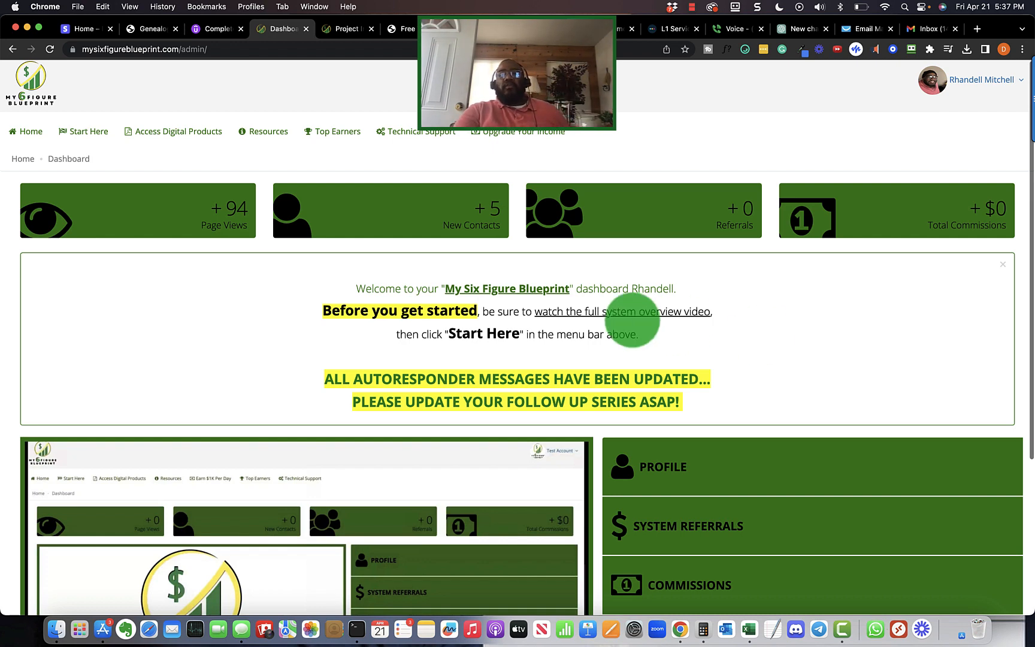
drag(324, 311, 714, 311)
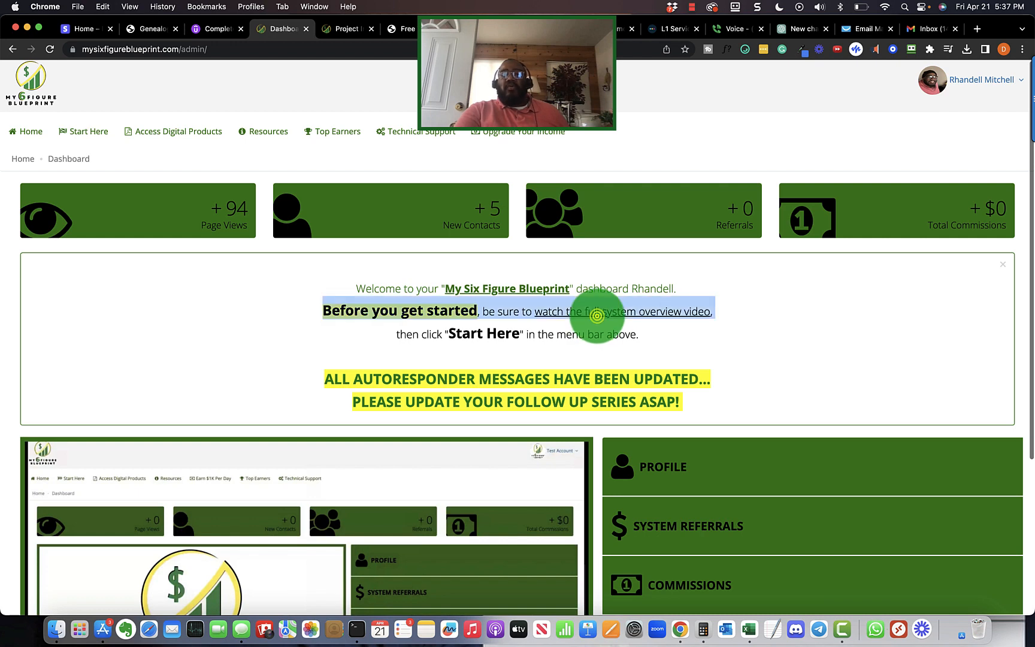